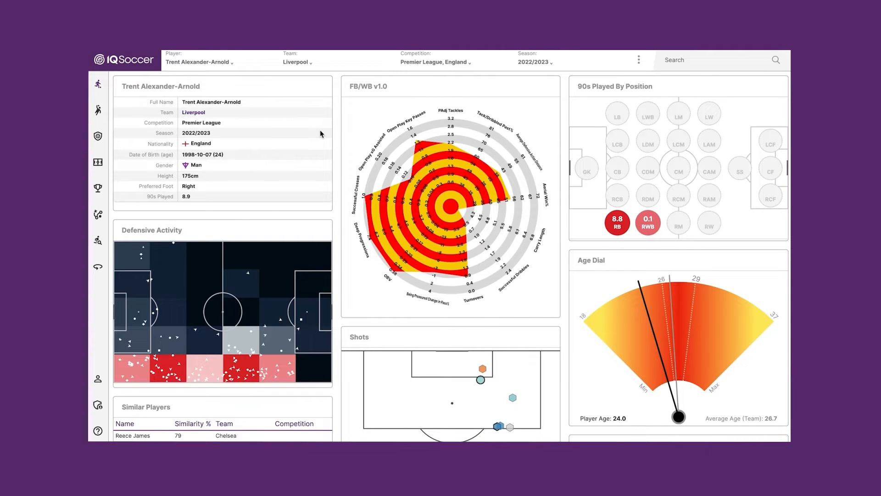
pyautogui.moveTo(449, 130)
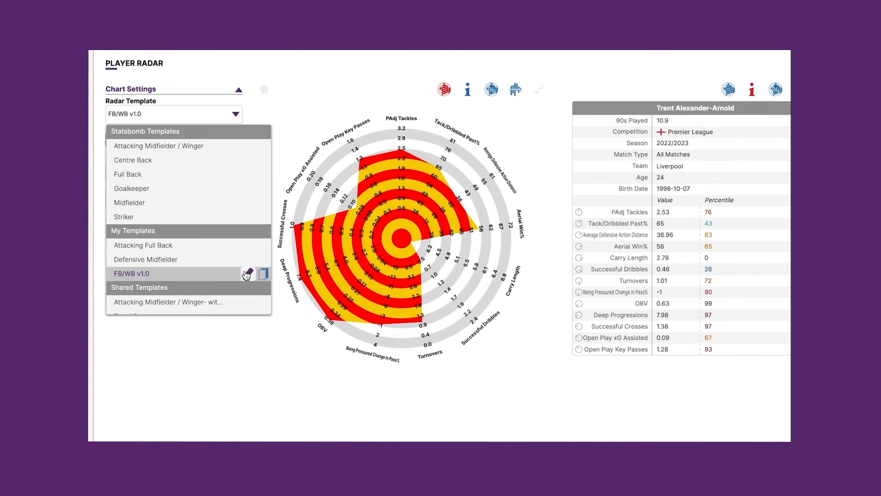
# Review FB/WB v1.0 spoke limits, including Deep Progressions, and save the template shared with all users
pyautogui.click(253, 274)
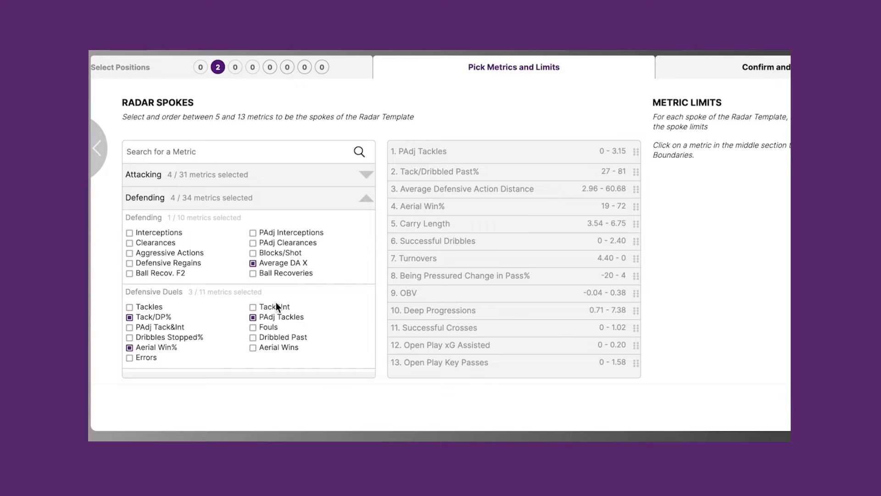
pyautogui.scroll(-3)
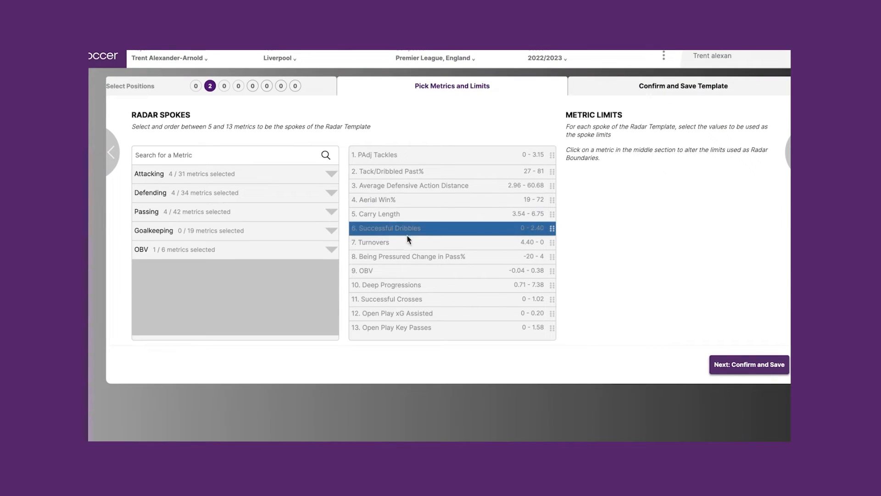
pyautogui.click(419, 238)
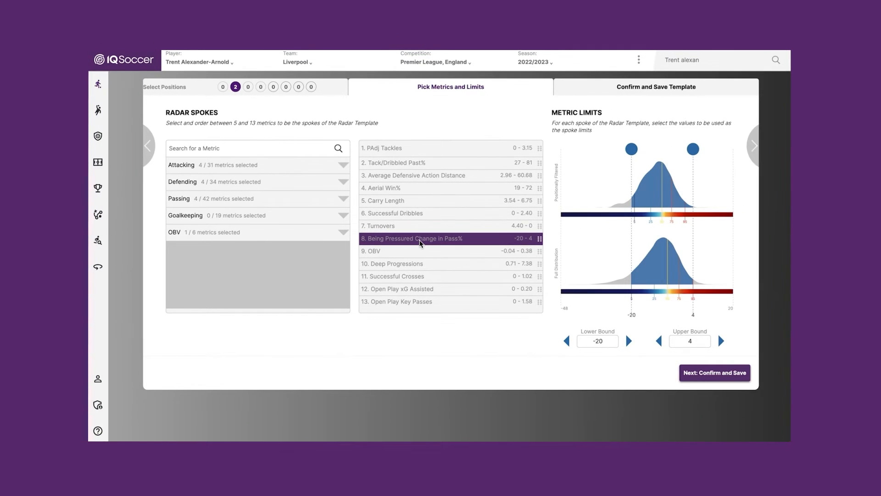
pyautogui.moveTo(421, 249)
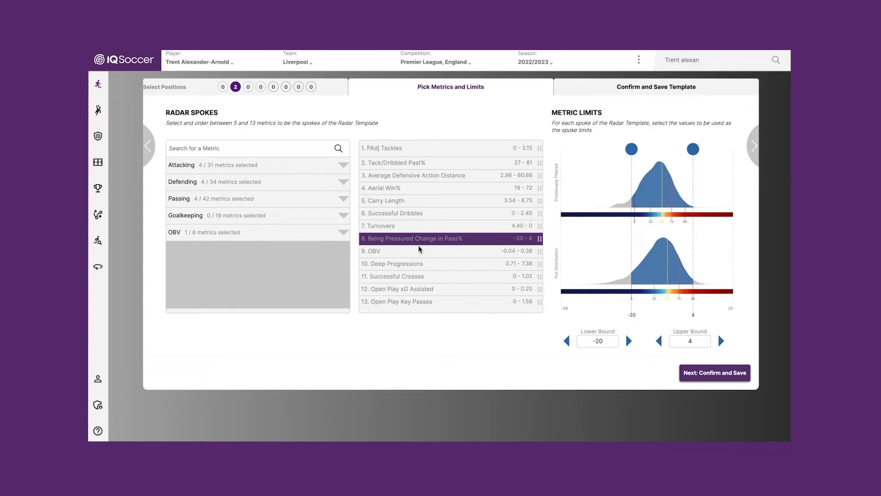
pyautogui.click(419, 264)
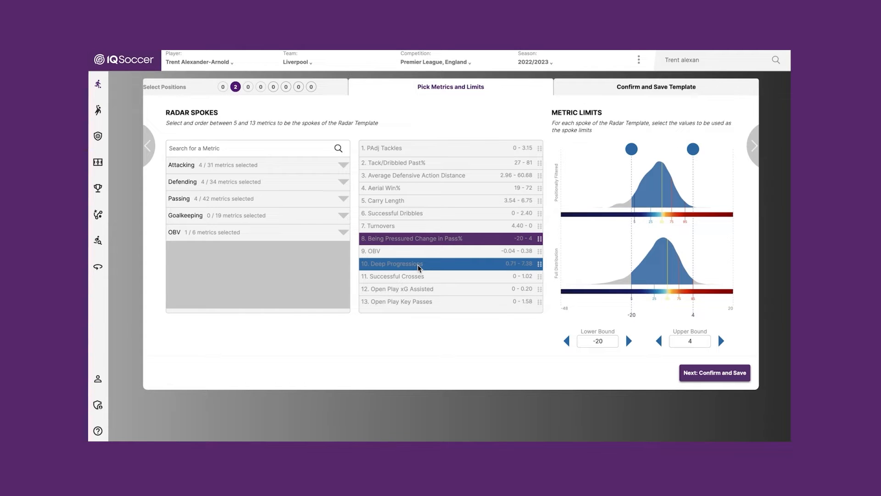
pyautogui.click(393, 263)
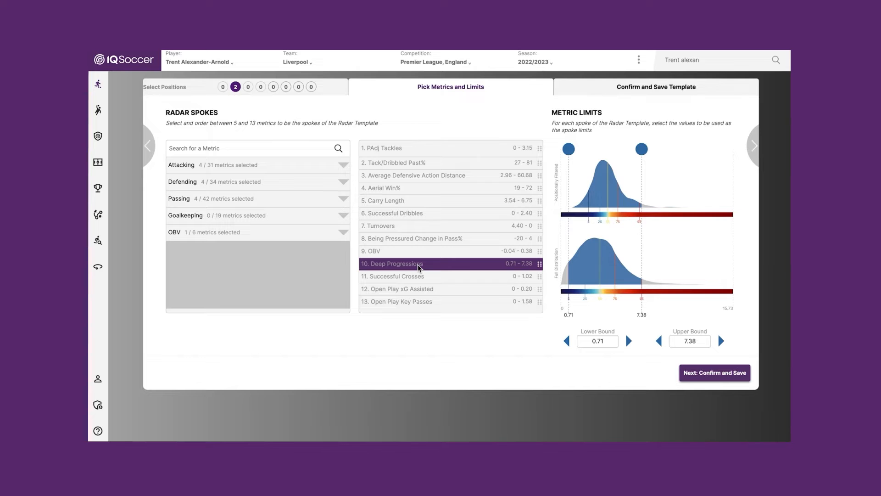
pyautogui.moveTo(630, 100)
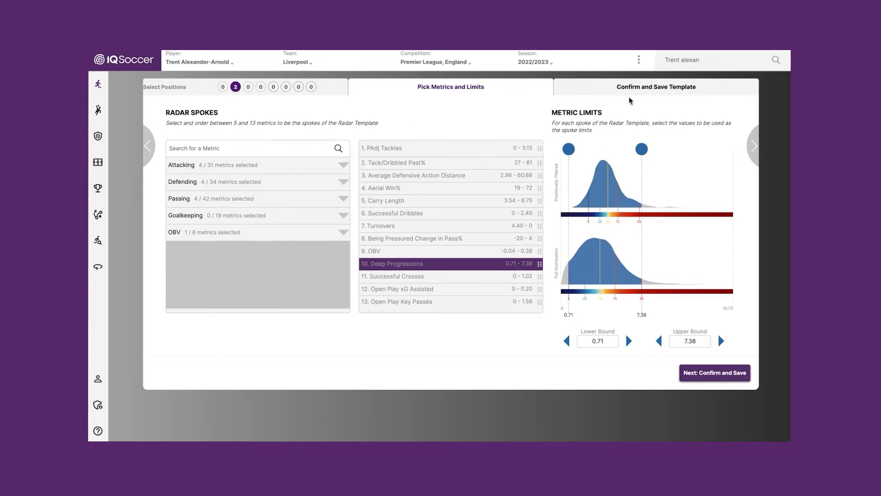
pyautogui.click(715, 373)
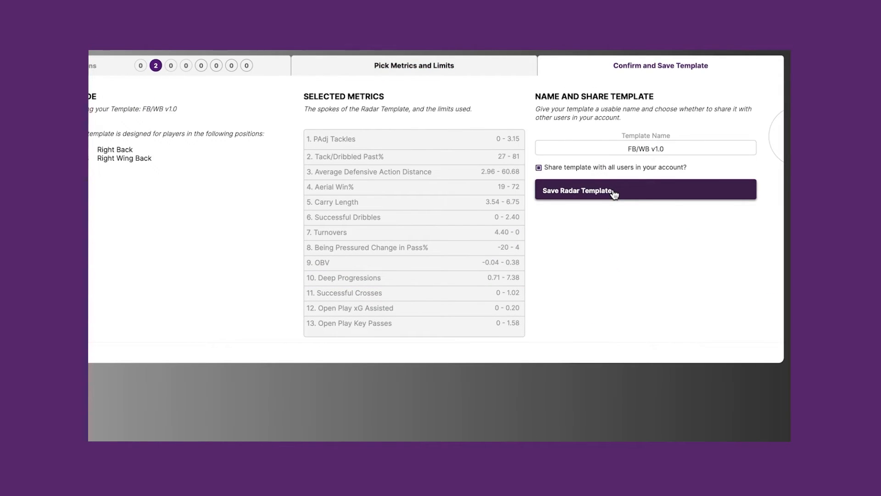
pyautogui.click(644, 190)
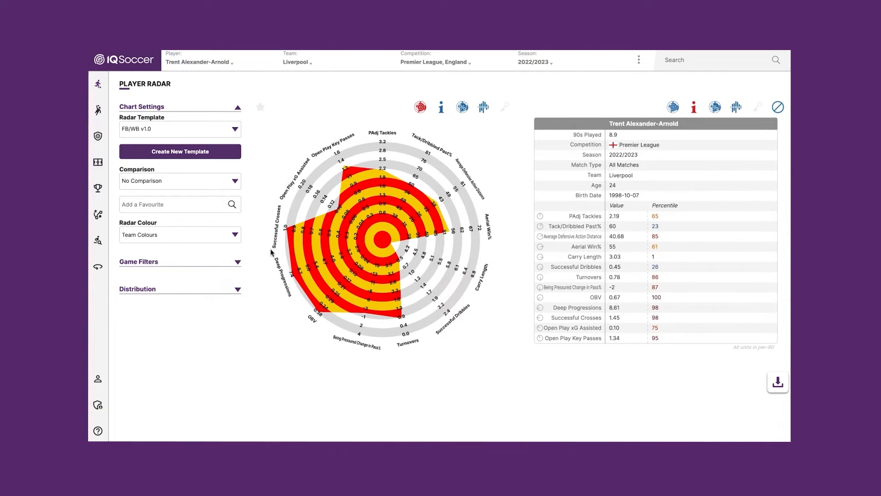
pyautogui.moveTo(333, 345)
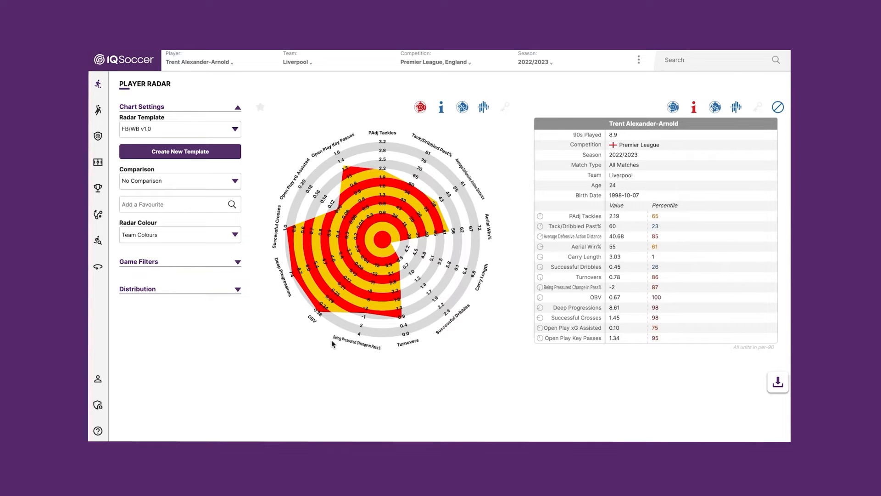
pyautogui.moveTo(354, 353)
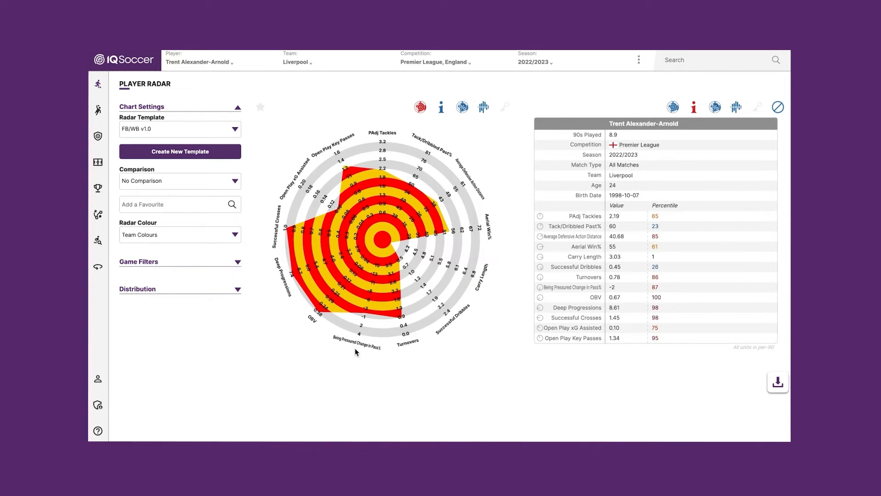
pyautogui.moveTo(299, 326)
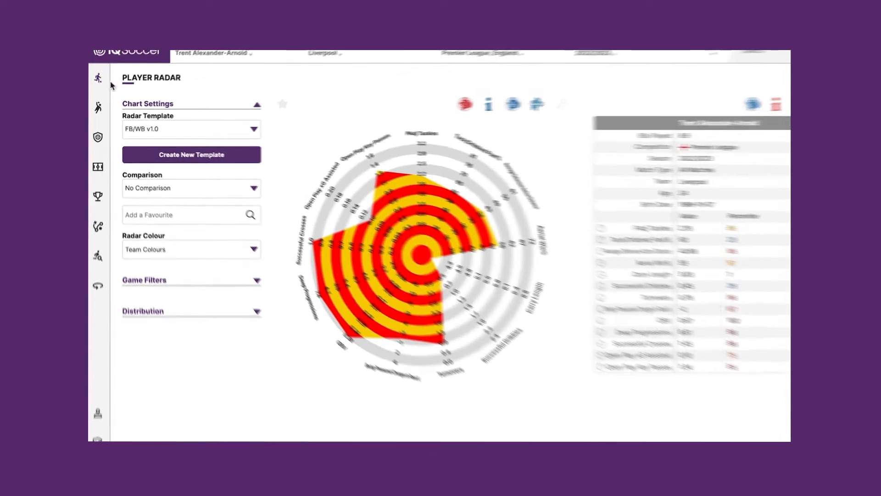
# List Trent Alexander-Arnold's similar players, switching from radar view back to table view
pyautogui.click(97, 77)
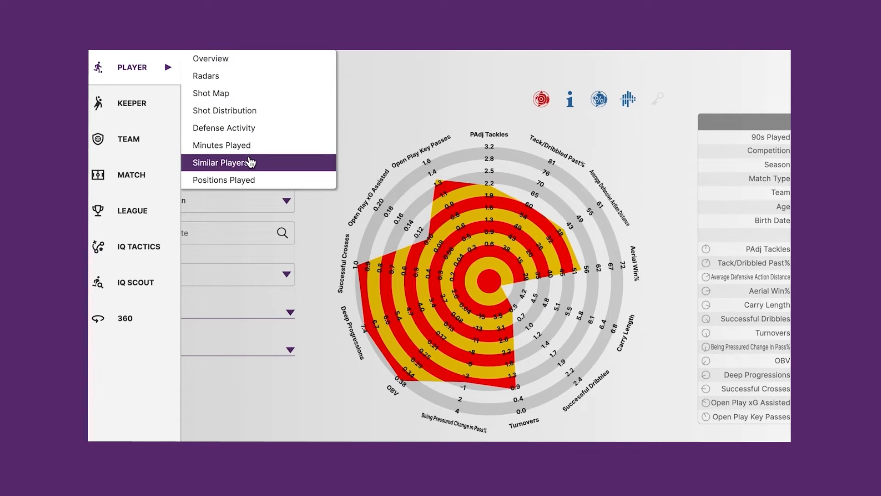
pyautogui.click(223, 163)
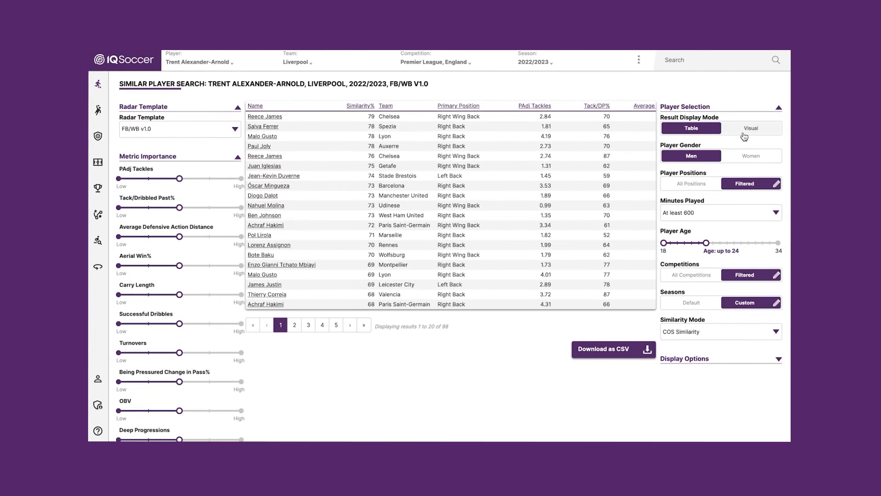
pyautogui.click(749, 127)
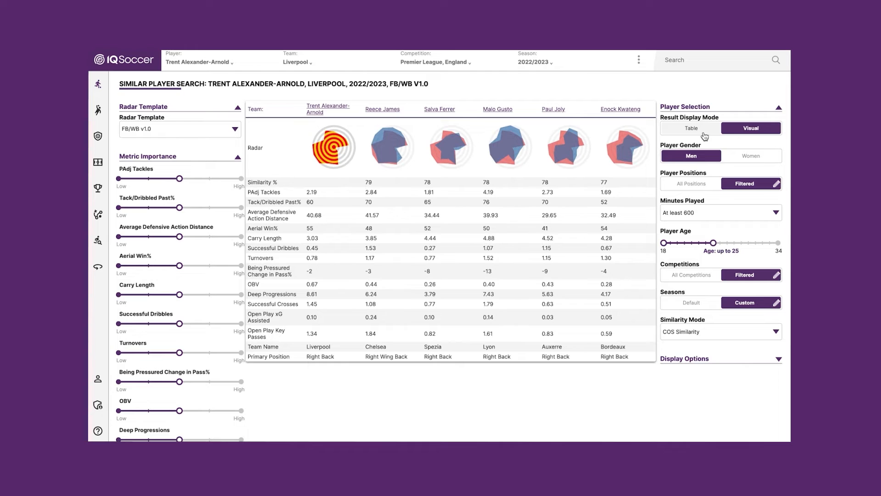
pyautogui.click(691, 128)
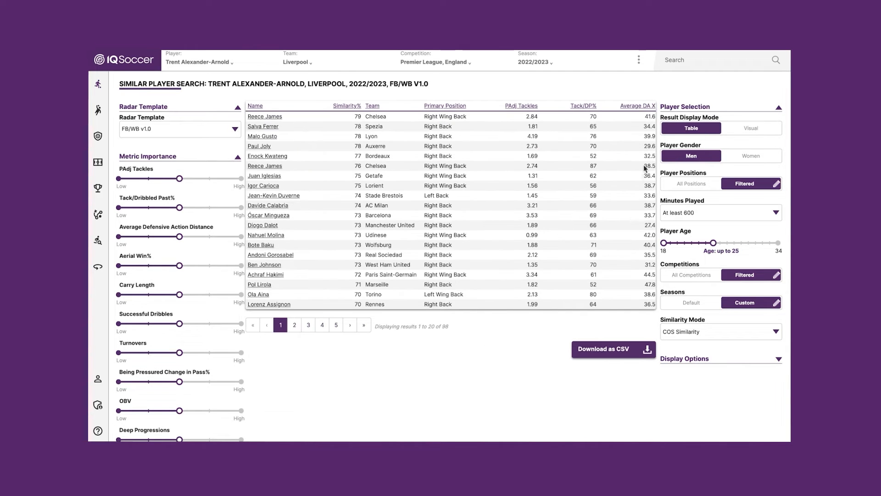
pyautogui.moveTo(614, 349)
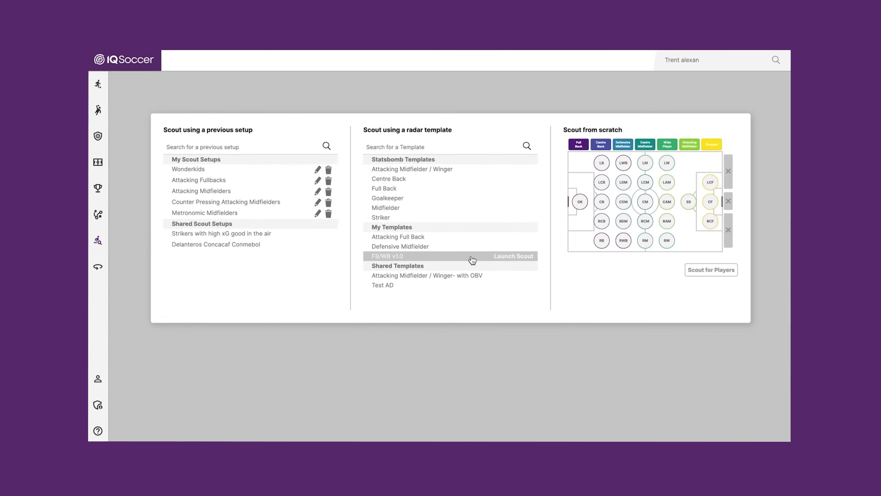
# Launch Scout from the FB/WB v1.0 template under My Templates
pyautogui.click(513, 256)
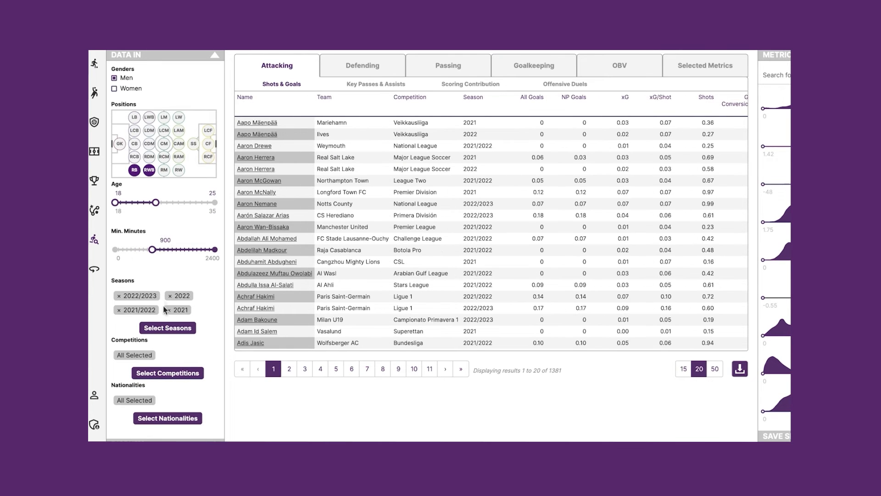
# Restrict the scout search to the Top 5 Male Competitions group
pyautogui.click(167, 372)
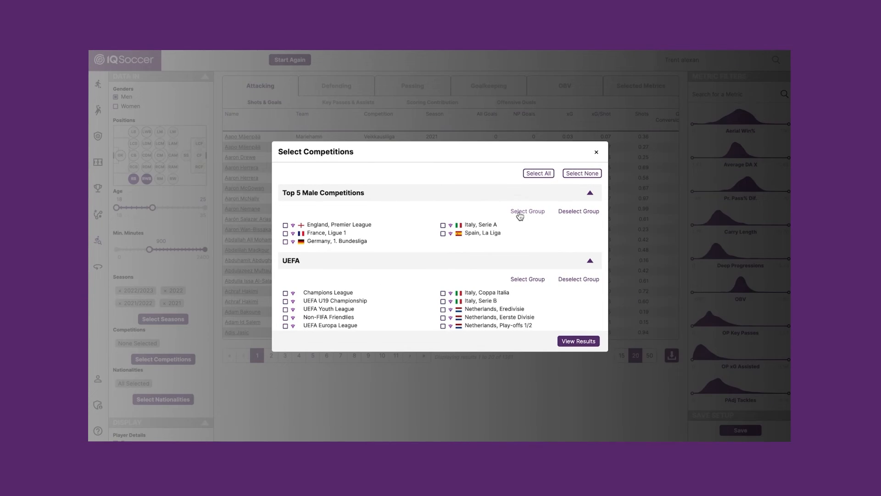
pyautogui.click(577, 341)
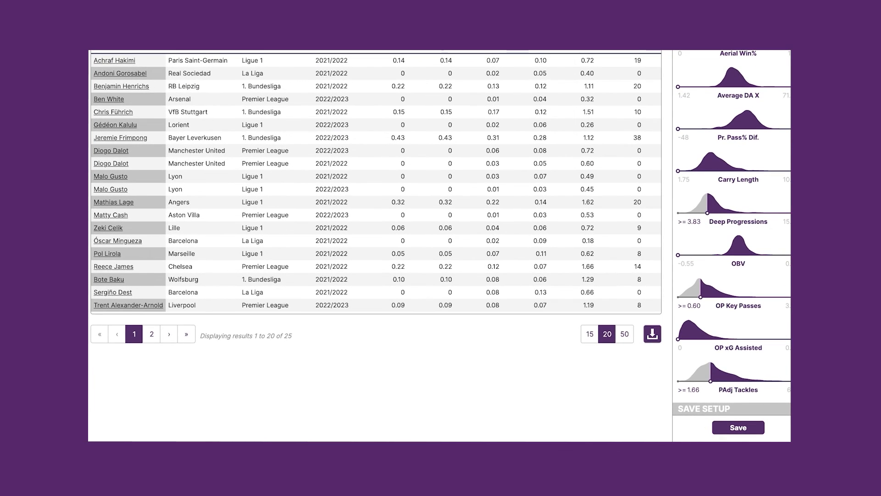
# Start saving the scout setup, entering 'Attacking Fullba' as its name
pyautogui.click(738, 427)
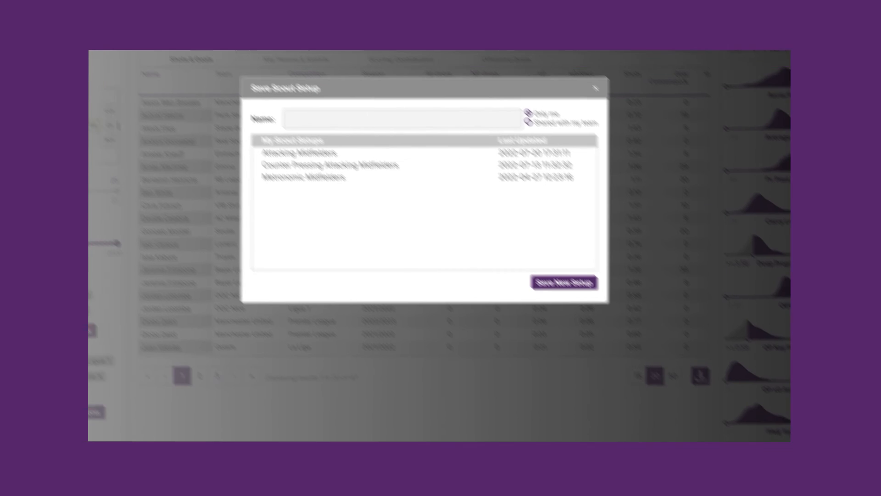
pyautogui.write('Attacking Fullba')
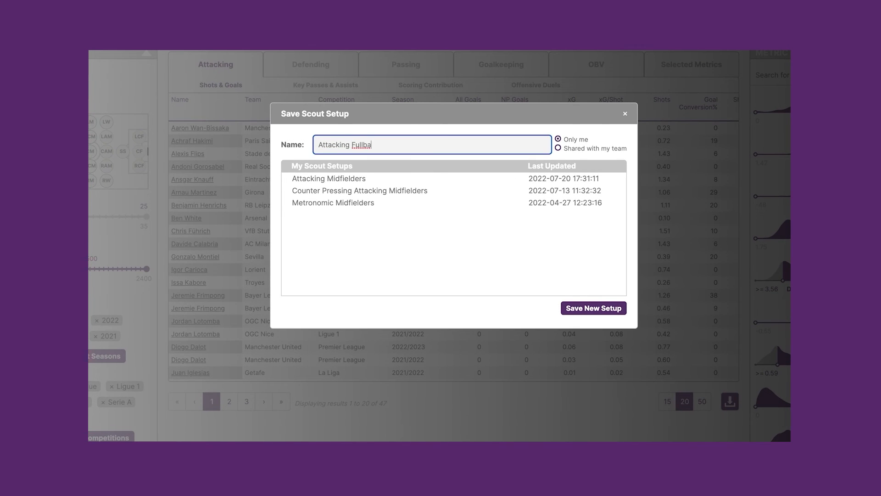